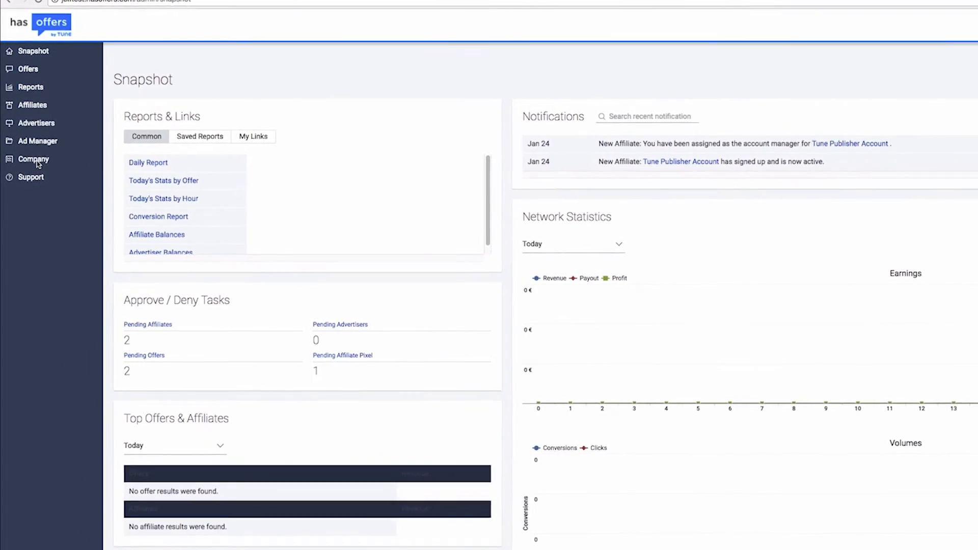
- Save the network-wide Offer settings under Company > Customize Application
left_click(34, 159)
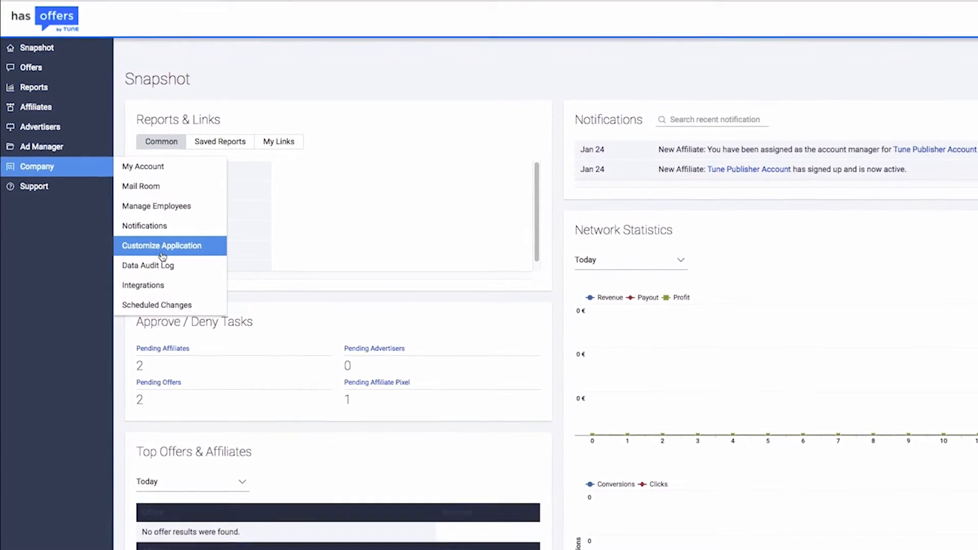
left_click(161, 246)
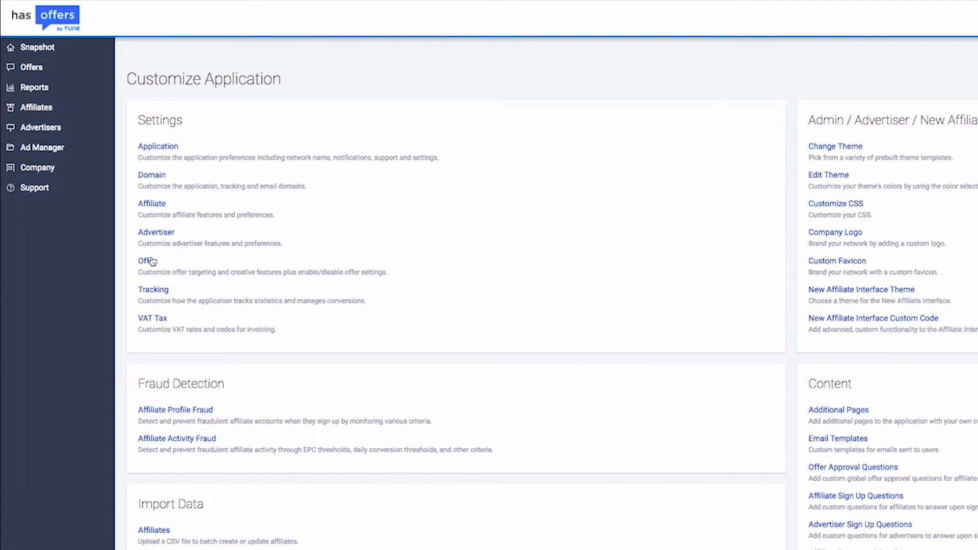
left_click(143, 261)
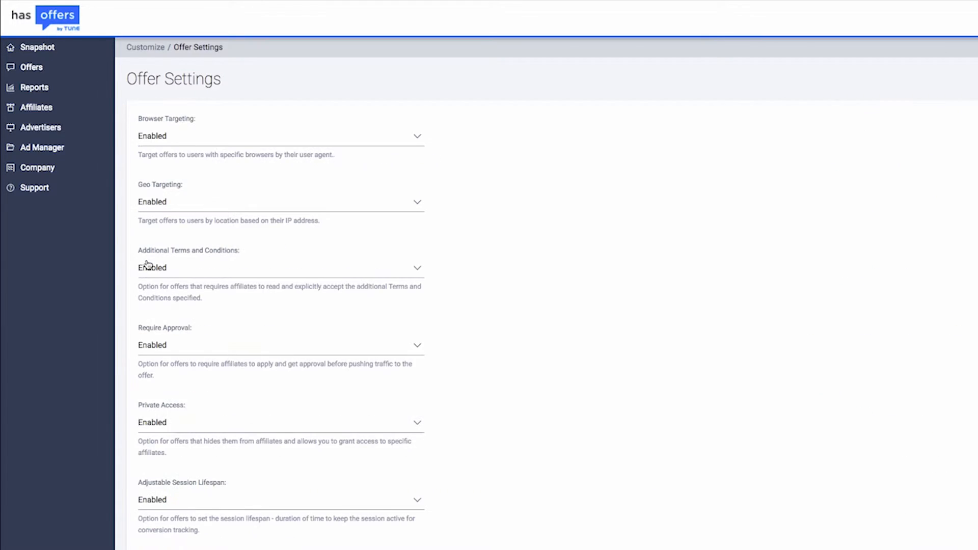
scroll("down", 3)
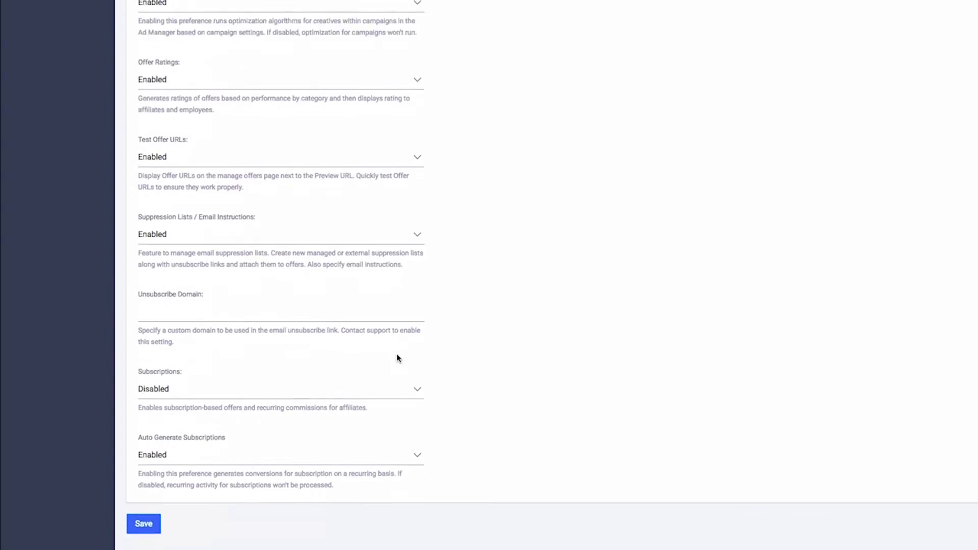
left_click(142, 524)
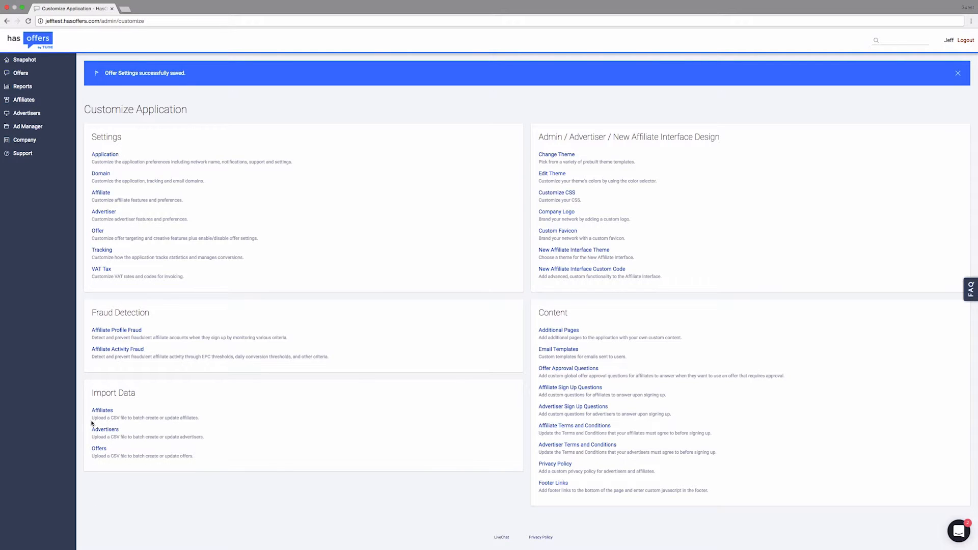
- Go to Manage Offers and edit the Atomic Games offer's settings
left_click(21, 72)
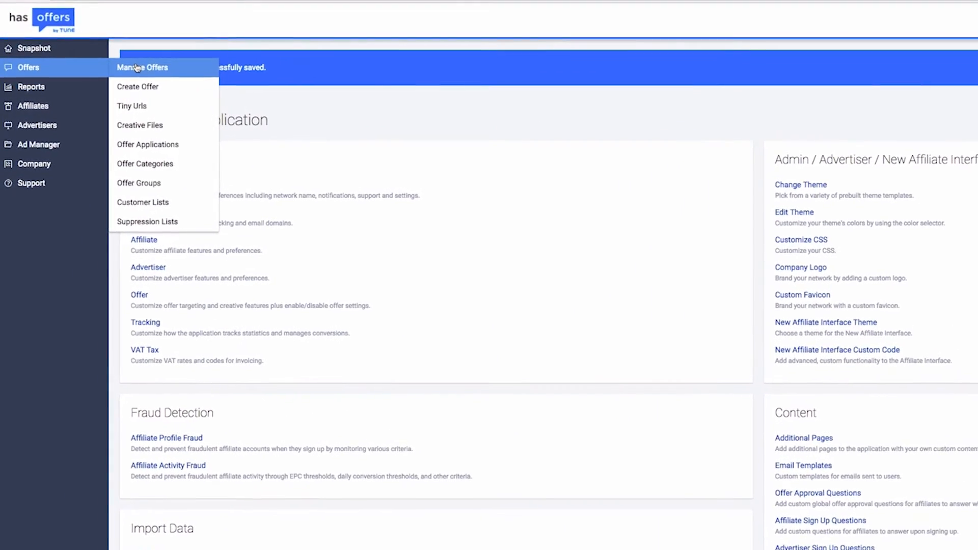
left_click(142, 68)
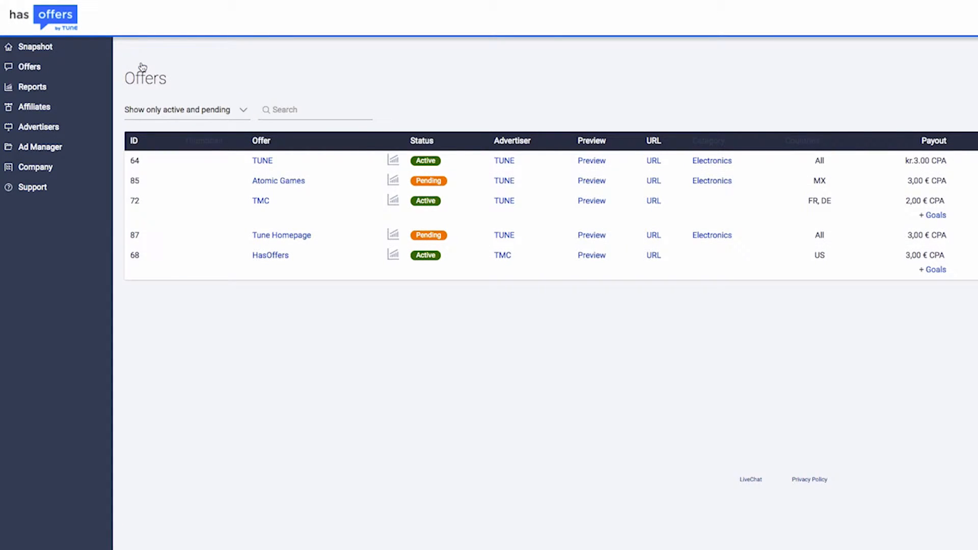
mouse_move(267, 178)
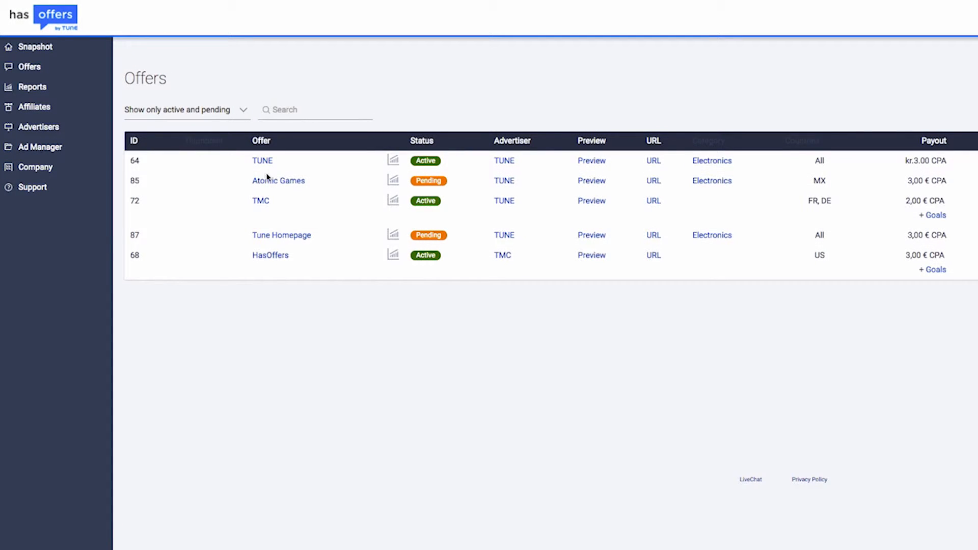
left_click(278, 180)
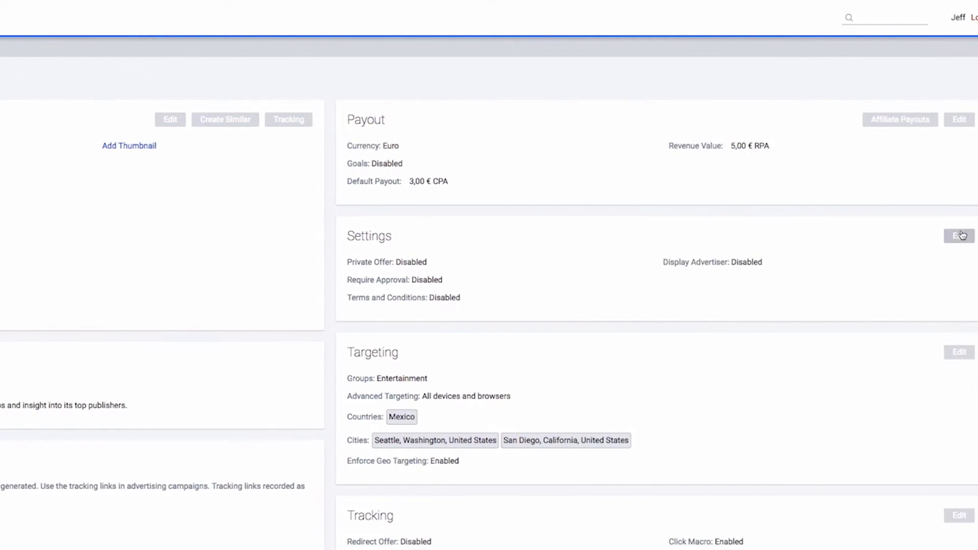
left_click(958, 247)
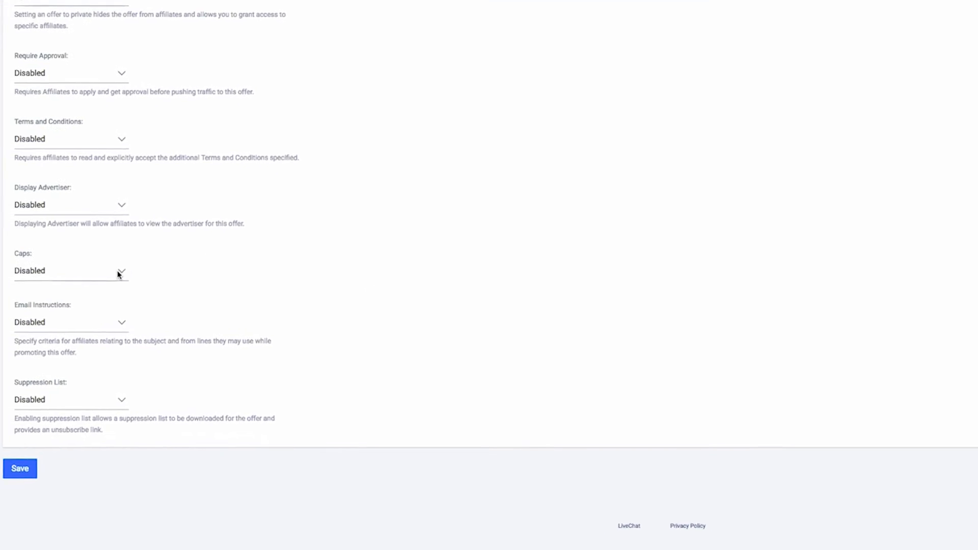
- Enable caps with 10 daily / 300 monthly conversions and 50 € daily / 1.000 € monthly payout
left_click(72, 271)
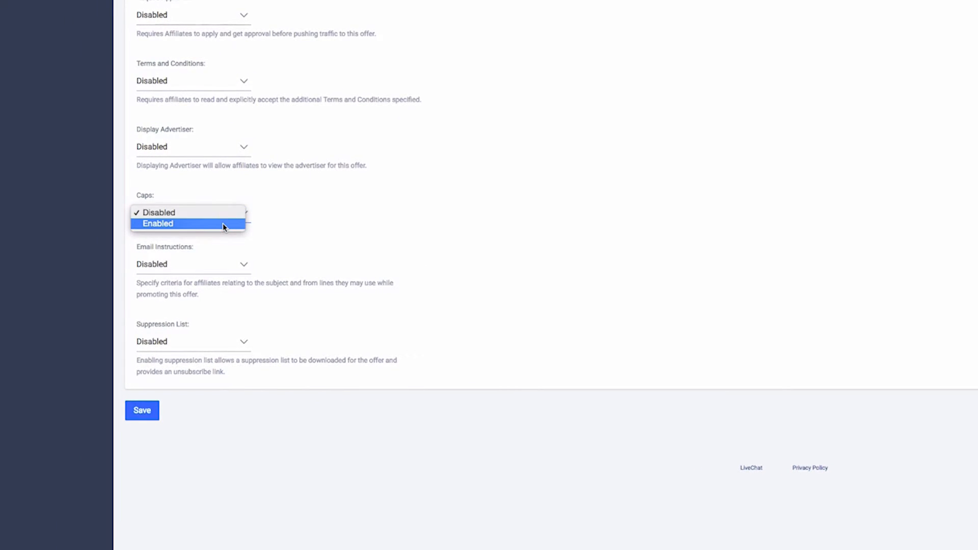
left_click(158, 223)
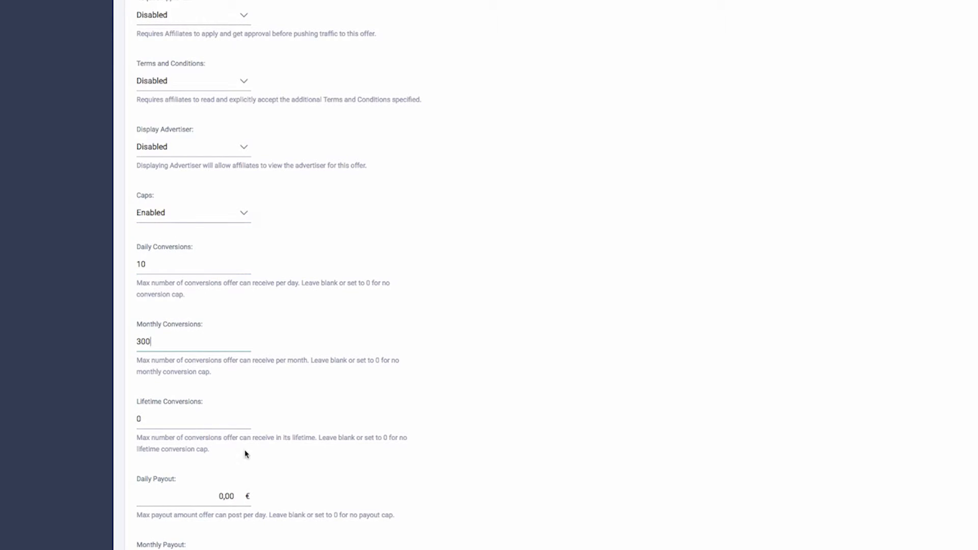
scroll("down", 3)
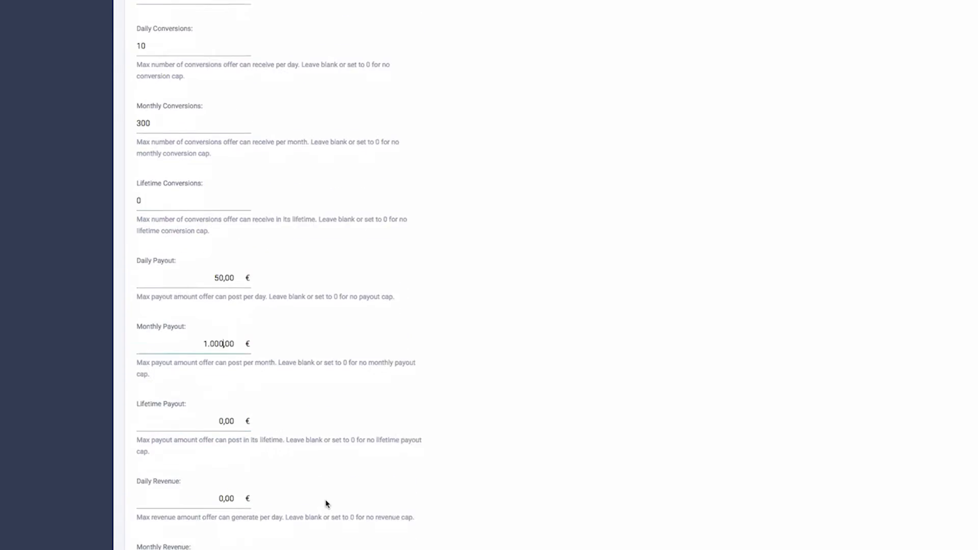
scroll("down", 3)
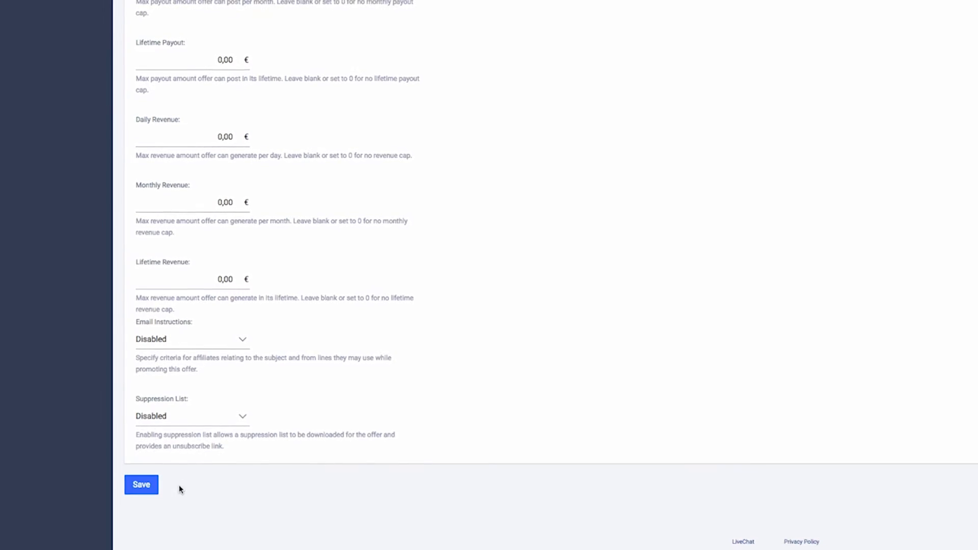
left_click(141, 484)
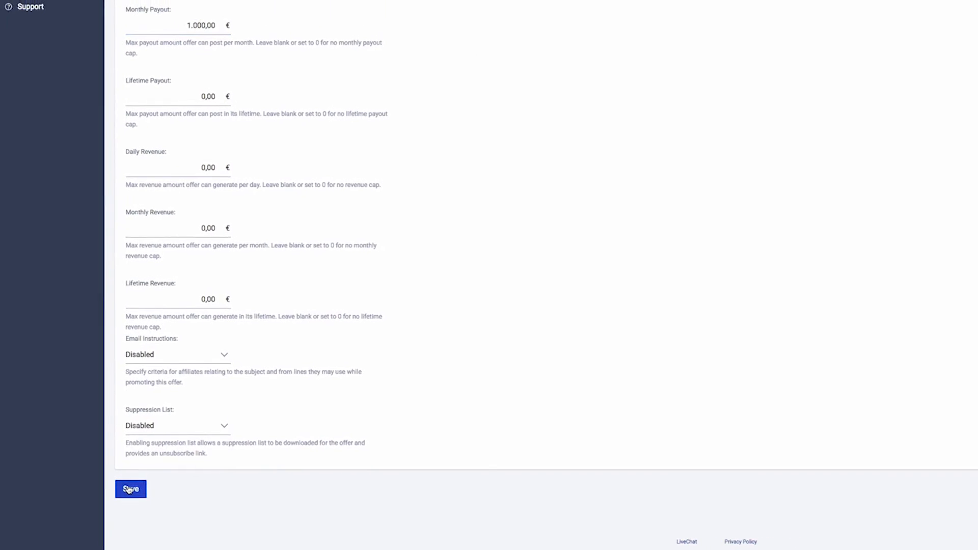
- Save the offer's caps and start adding an Affiliate Payouts entry
left_click(130, 489)
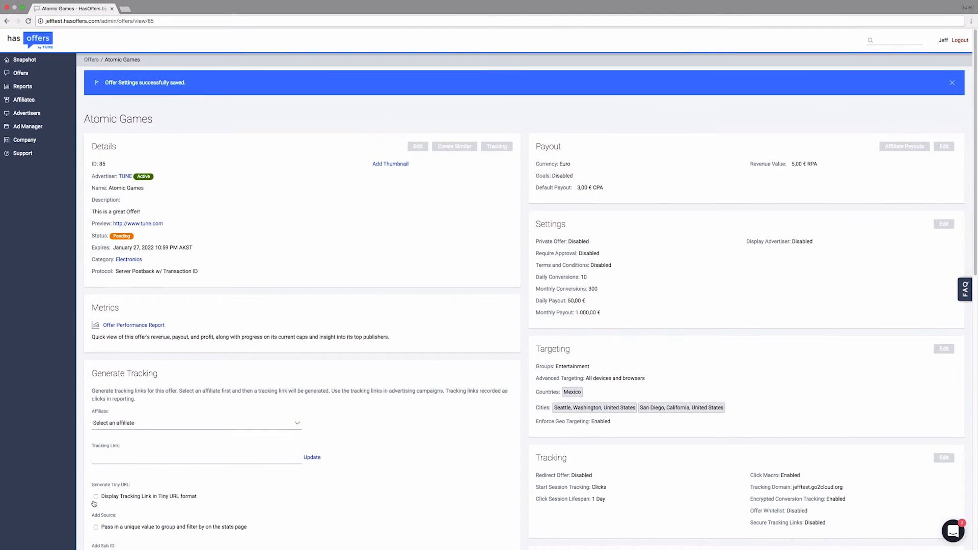
mouse_move(602, 241)
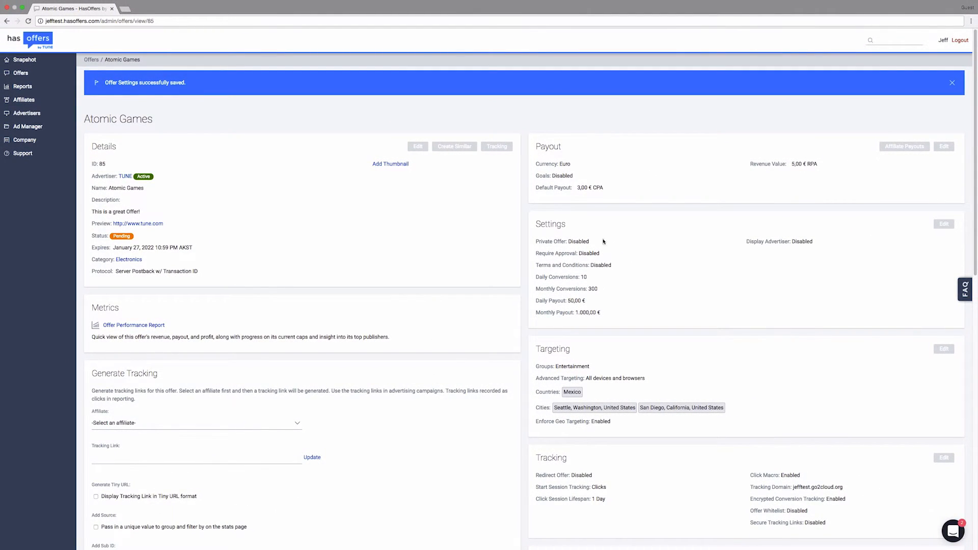
mouse_move(893, 147)
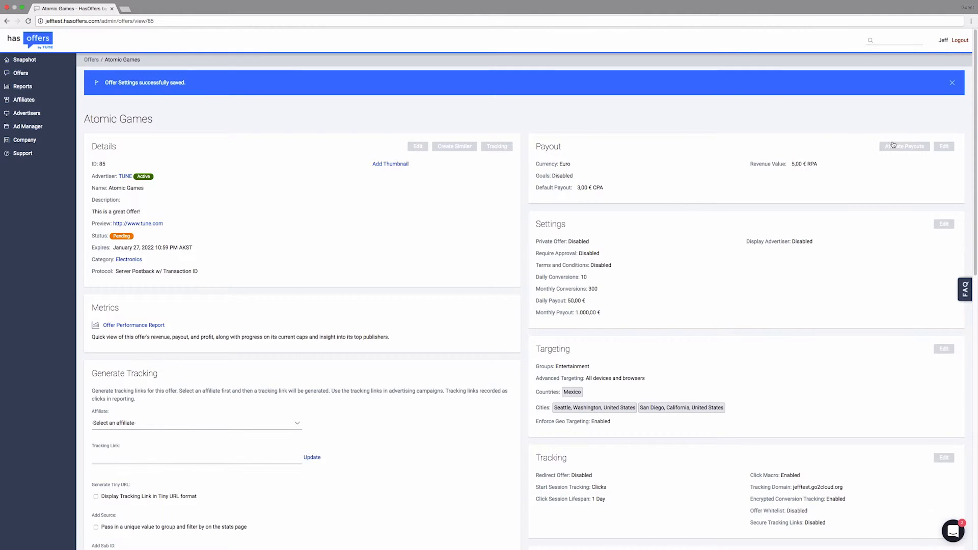
left_click(904, 146)
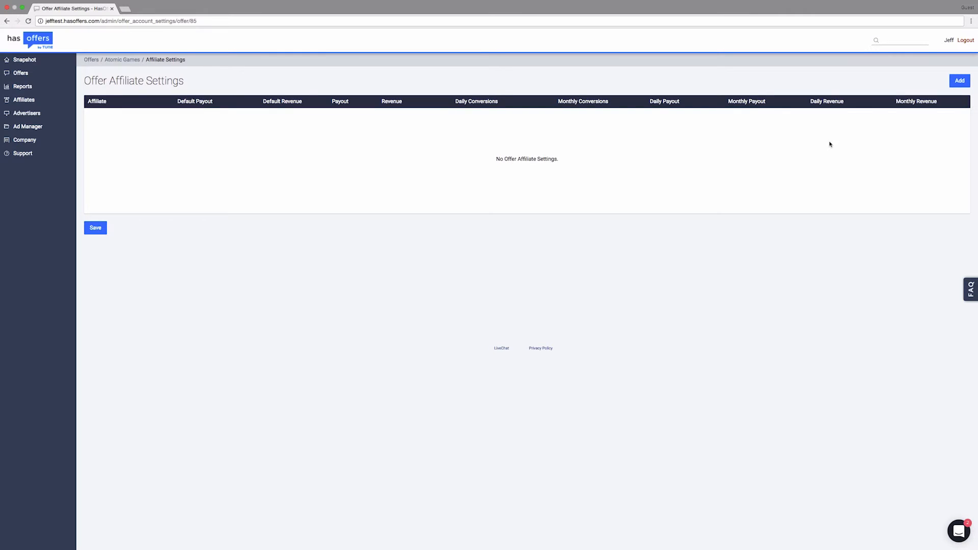
left_click(959, 80)
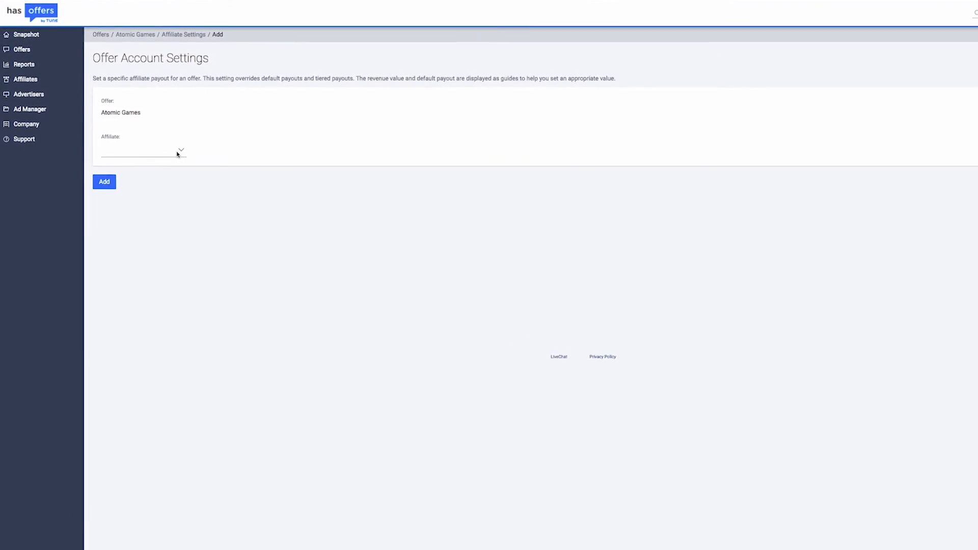
- Add HasOffers Publisher with 5 daily / 100 monthly conversions and 10 € / 100 € payout caps
left_click(152, 153)
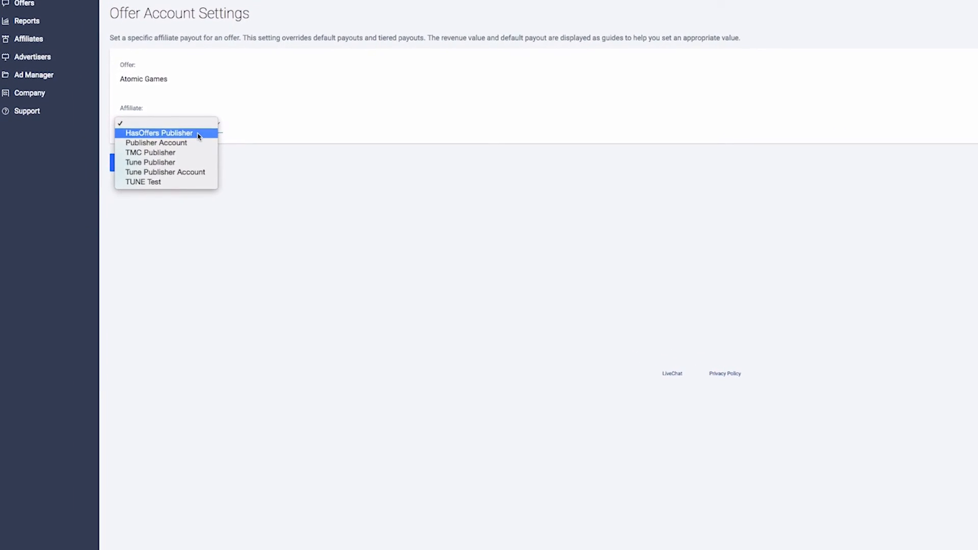
left_click(158, 133)
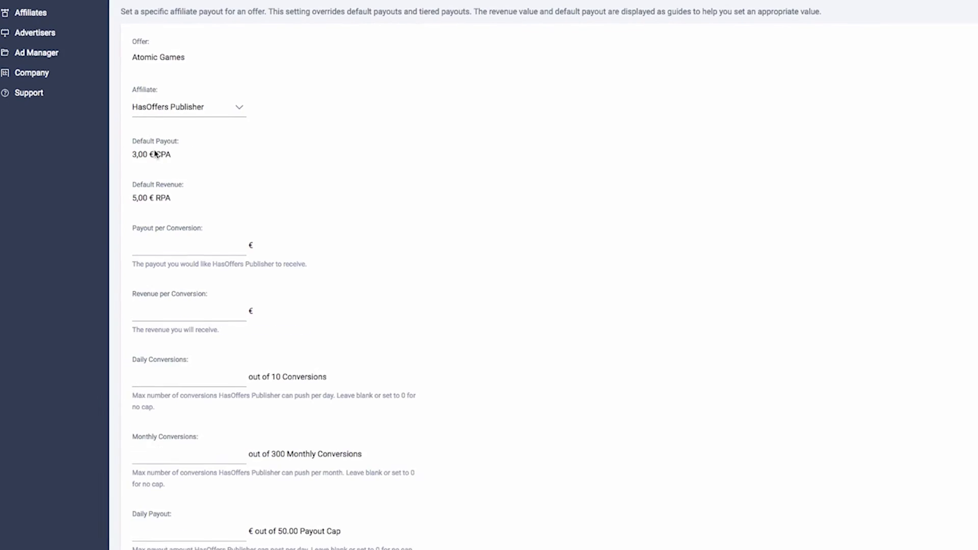
scroll("down", 3)
type("100")
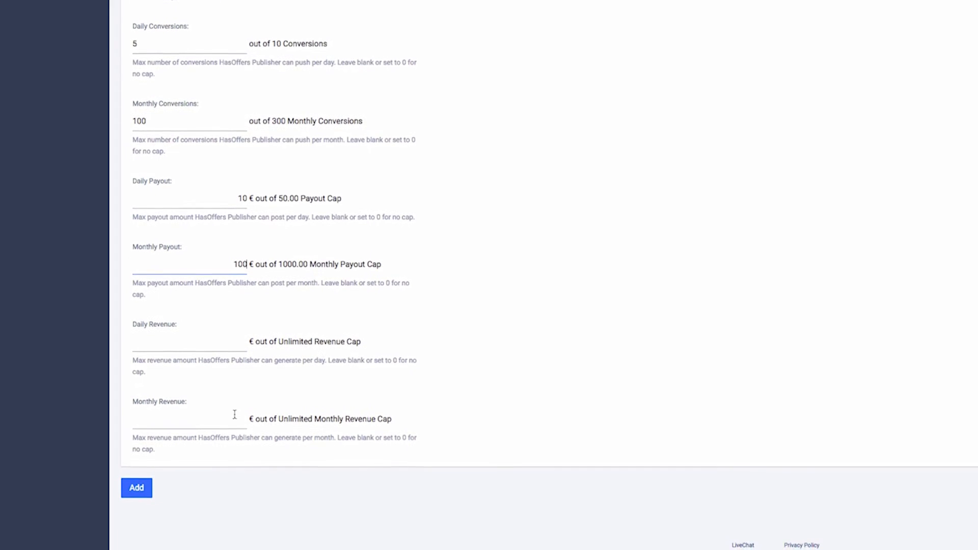
left_click(135, 488)
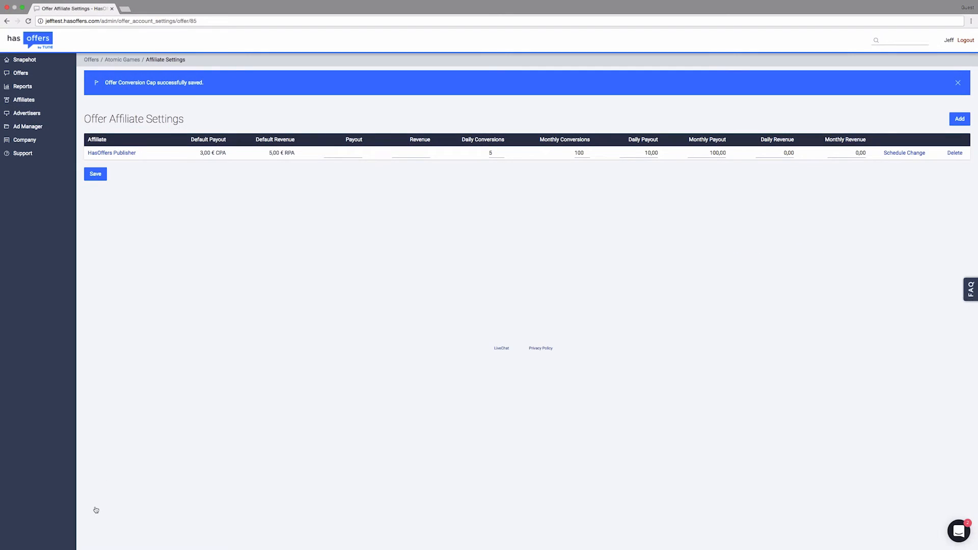
- Go to Manage Affiliates and open the Publisher Account affiliate
left_click(22, 100)
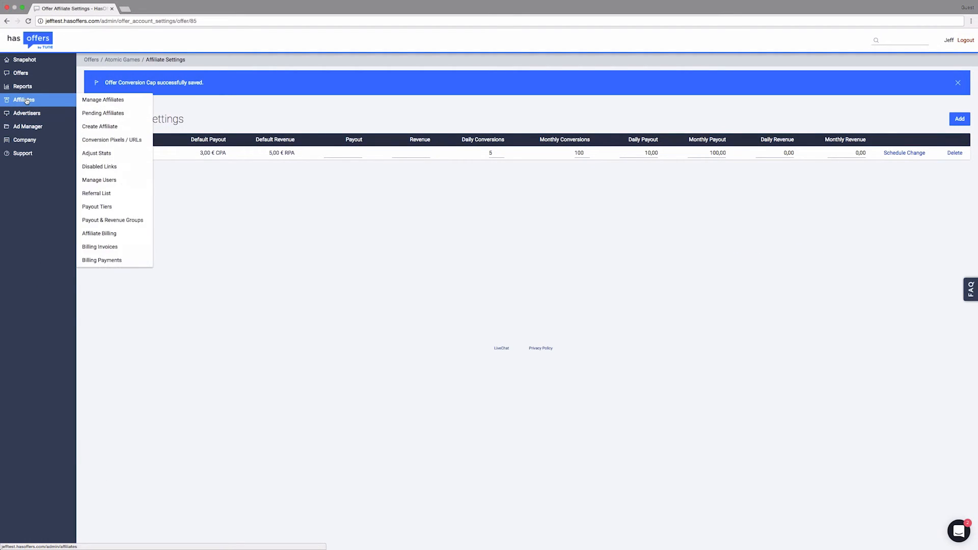
left_click(102, 99)
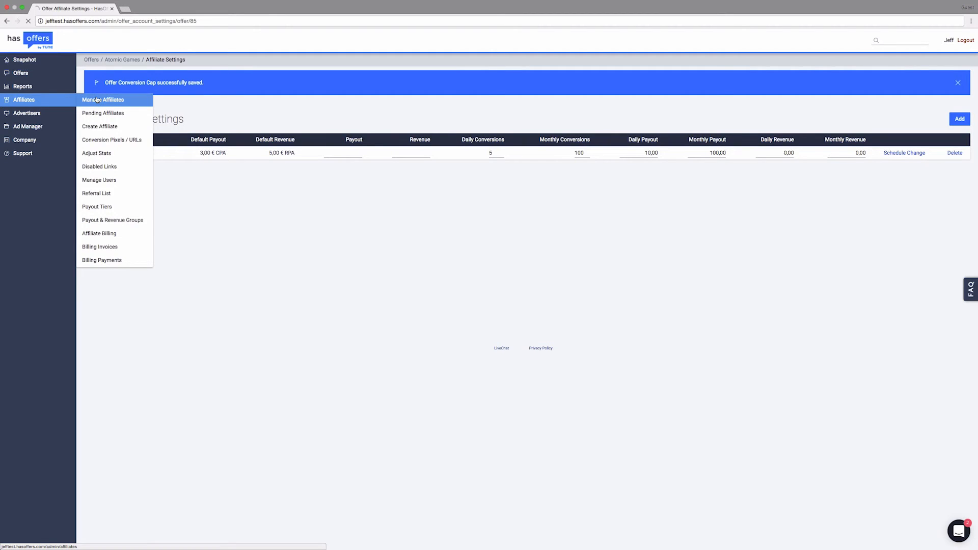
left_click(104, 100)
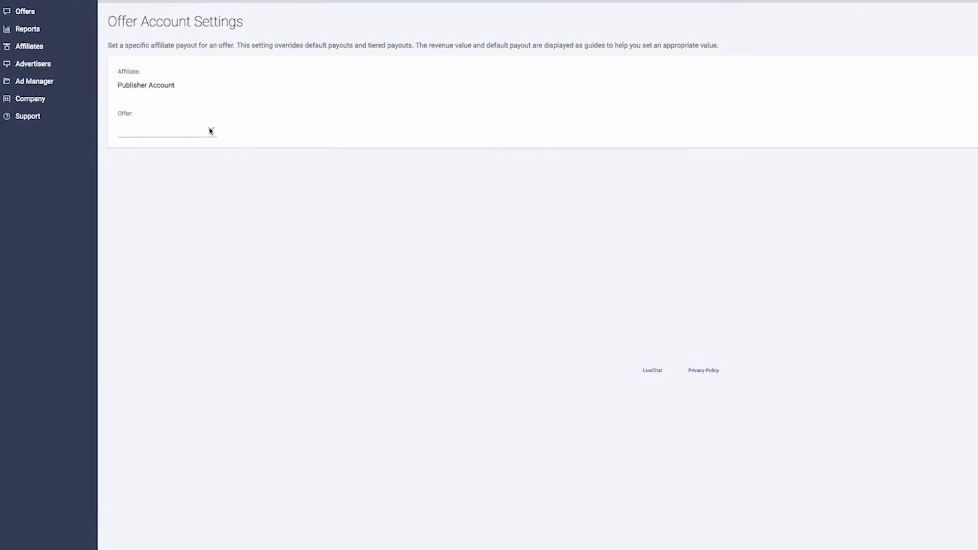
- Add a payout for the HasOffers offer capped at 50 daily / 100 monthly conversions, 10 € / 50 € payout
left_click(168, 130)
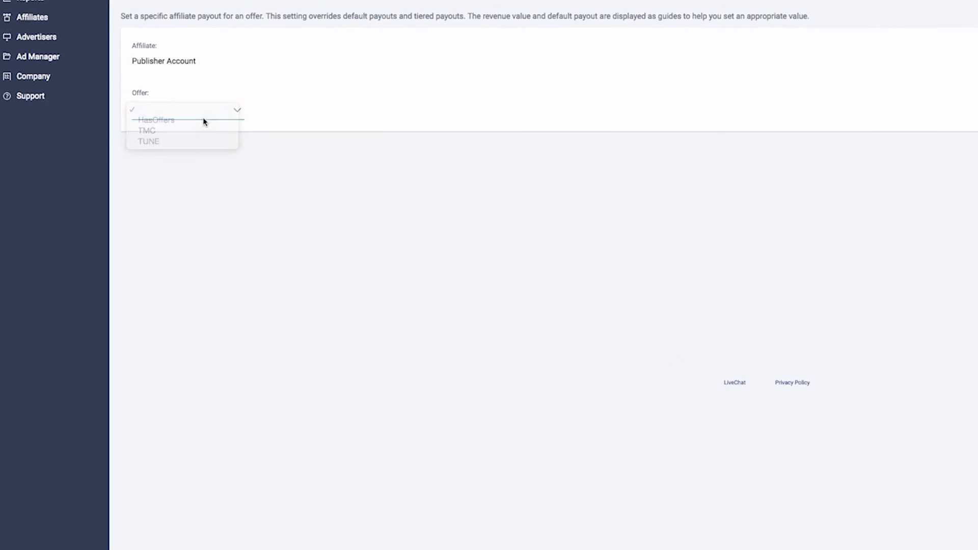
left_click(156, 120)
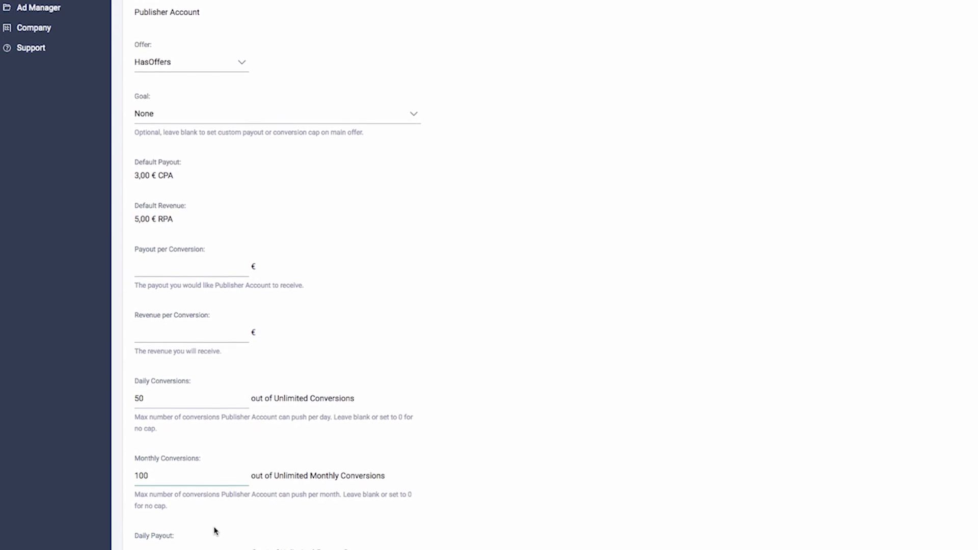
scroll("down", 3)
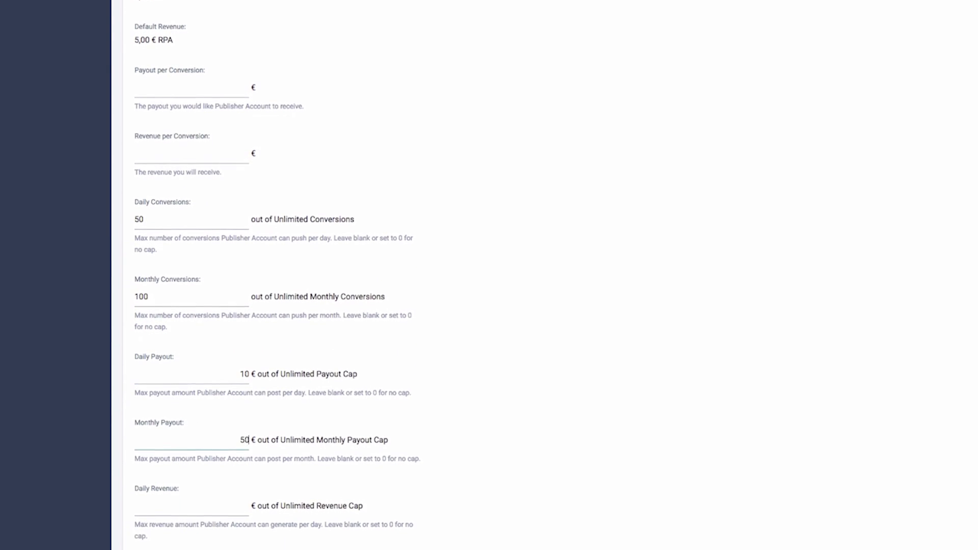
scroll("down", 3)
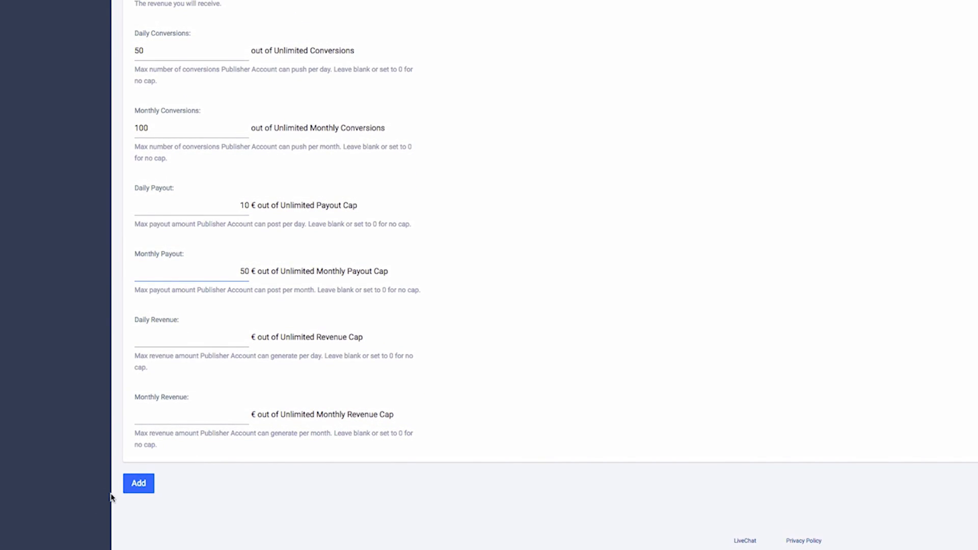
left_click(139, 482)
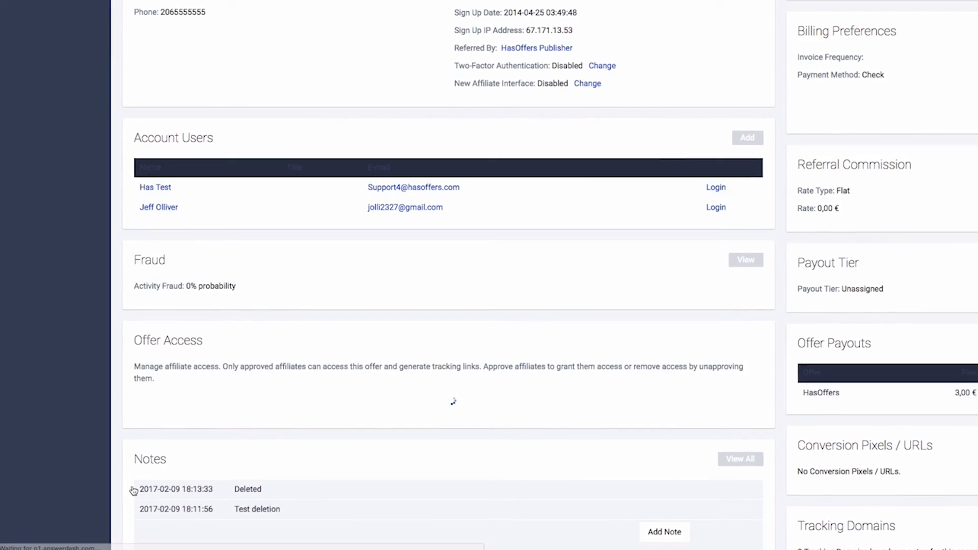